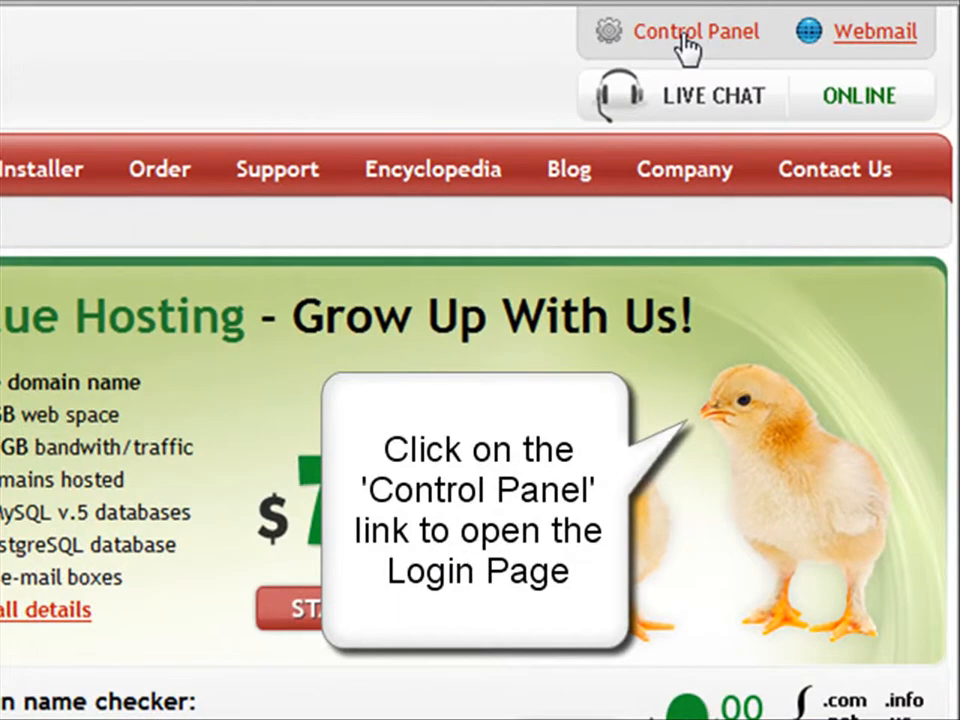
Reach the Members Login page from the Control Panel link on the homepage.
click(696, 36)
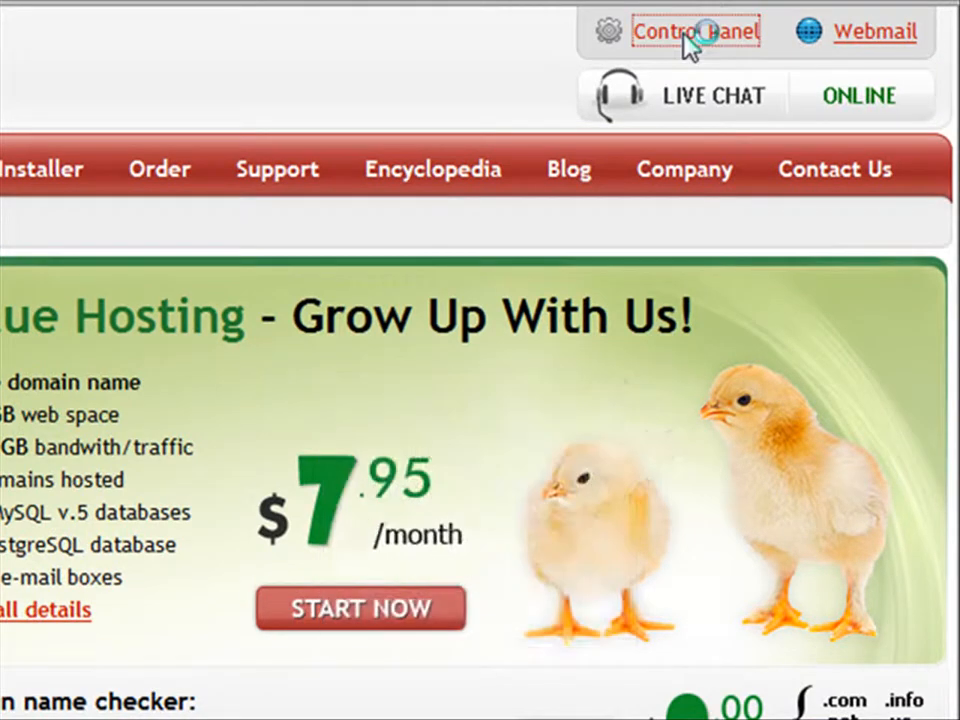
click(696, 32)
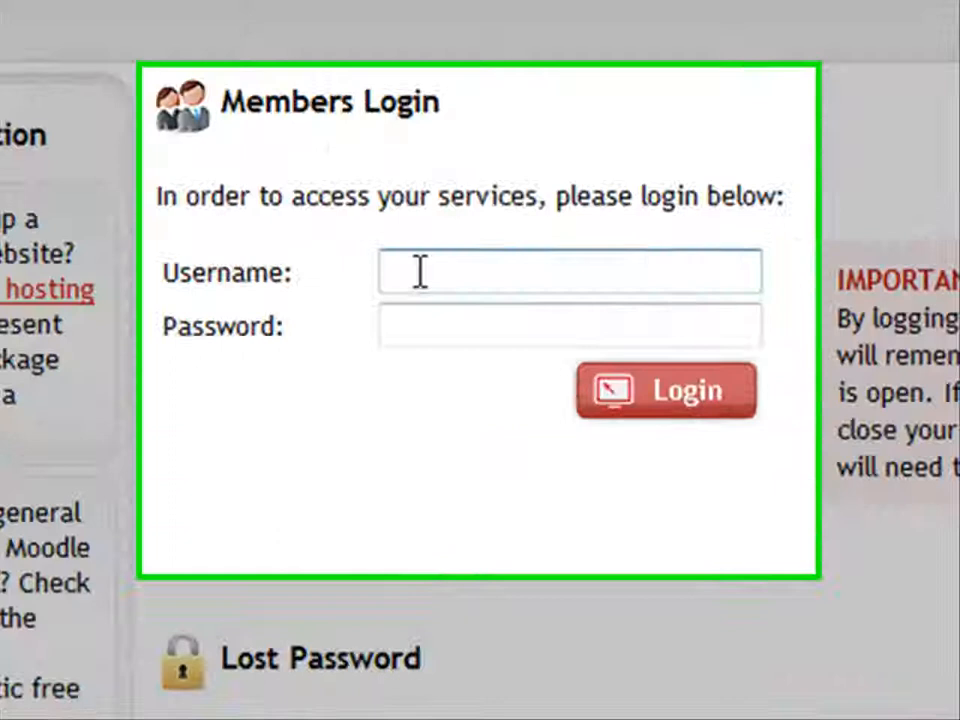
Log in with the member username and password to reach the services dashboard.
text(mesterbol)
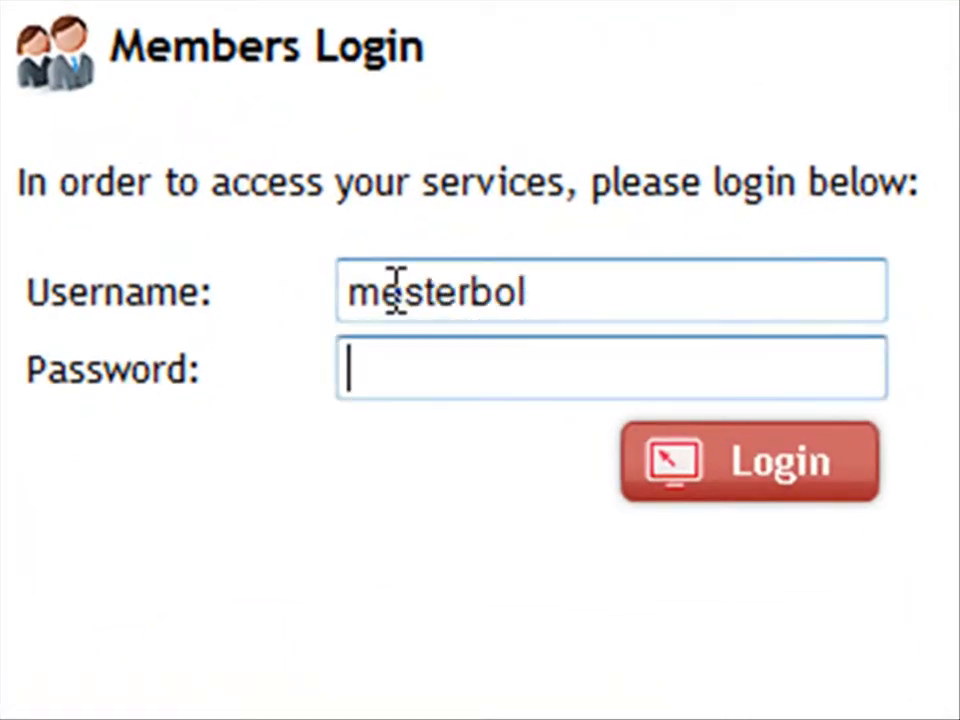
text(•)
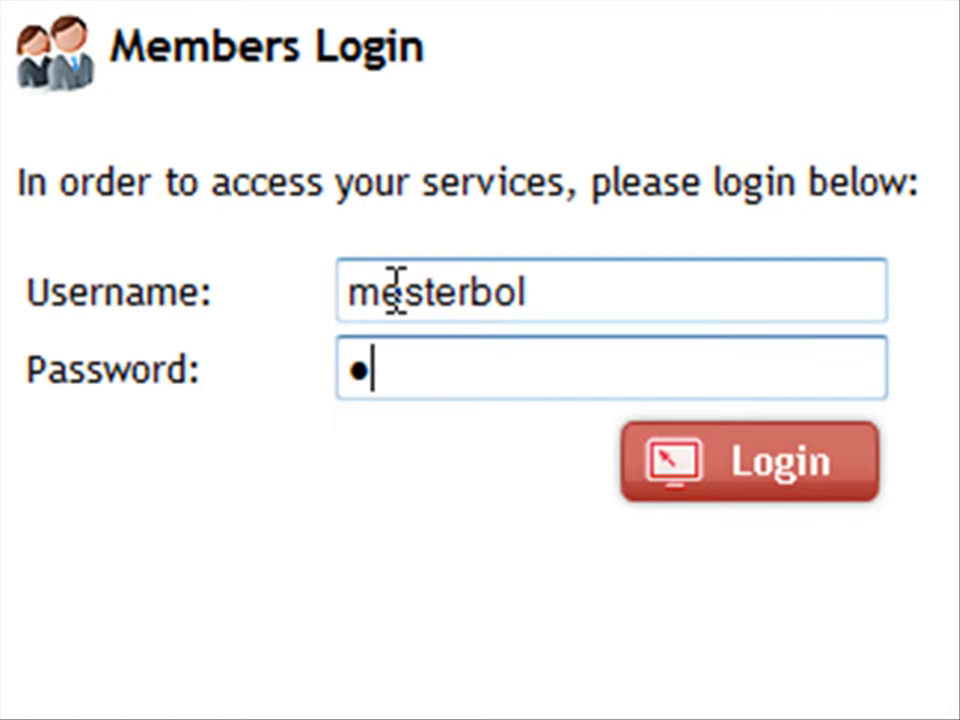
text(assword)
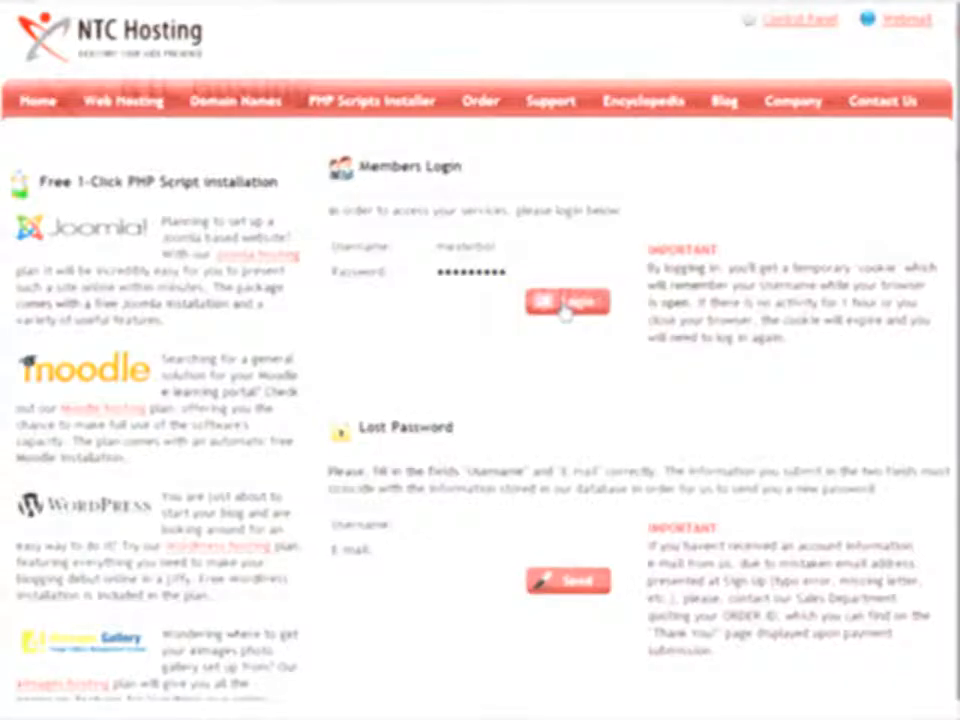
click(568, 304)
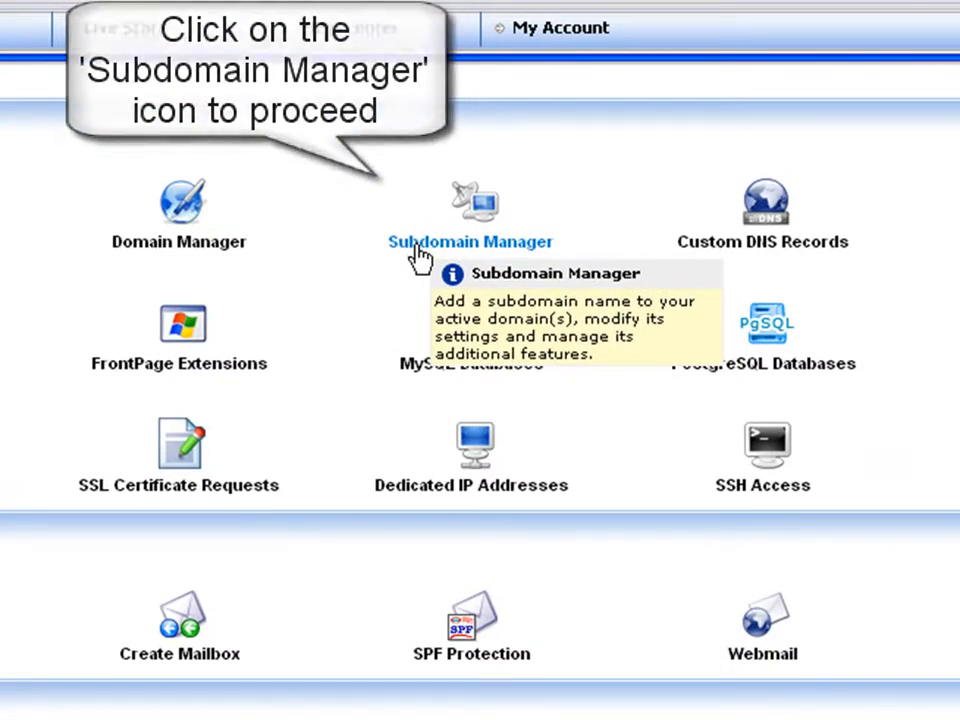
Launch the Subdomain Manager from the dashboard tool icons.
click(472, 200)
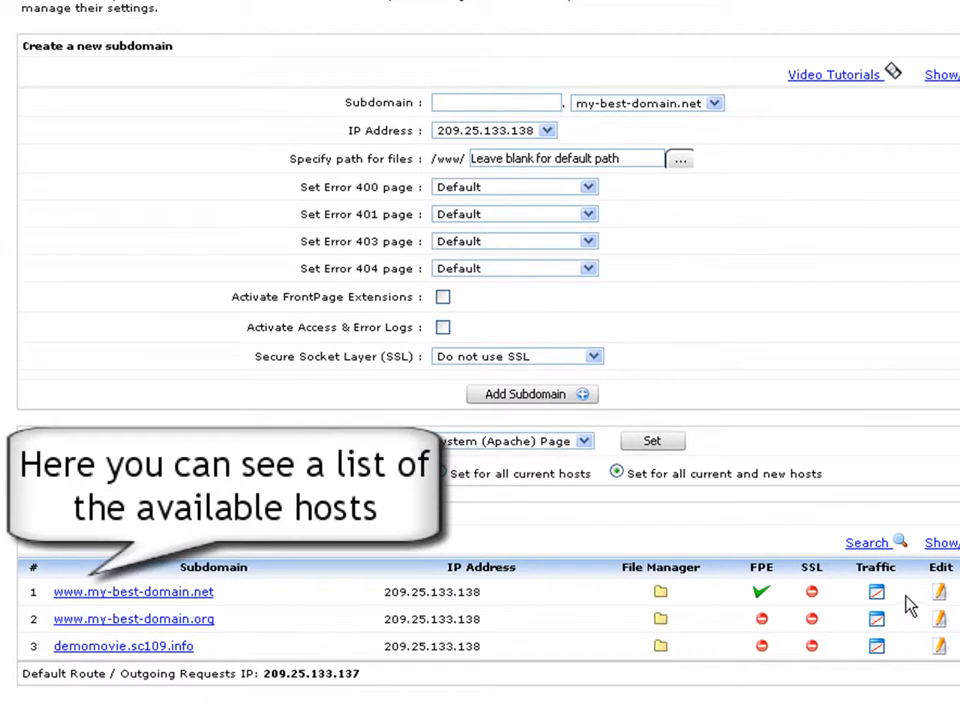
mouse_move(908, 640)
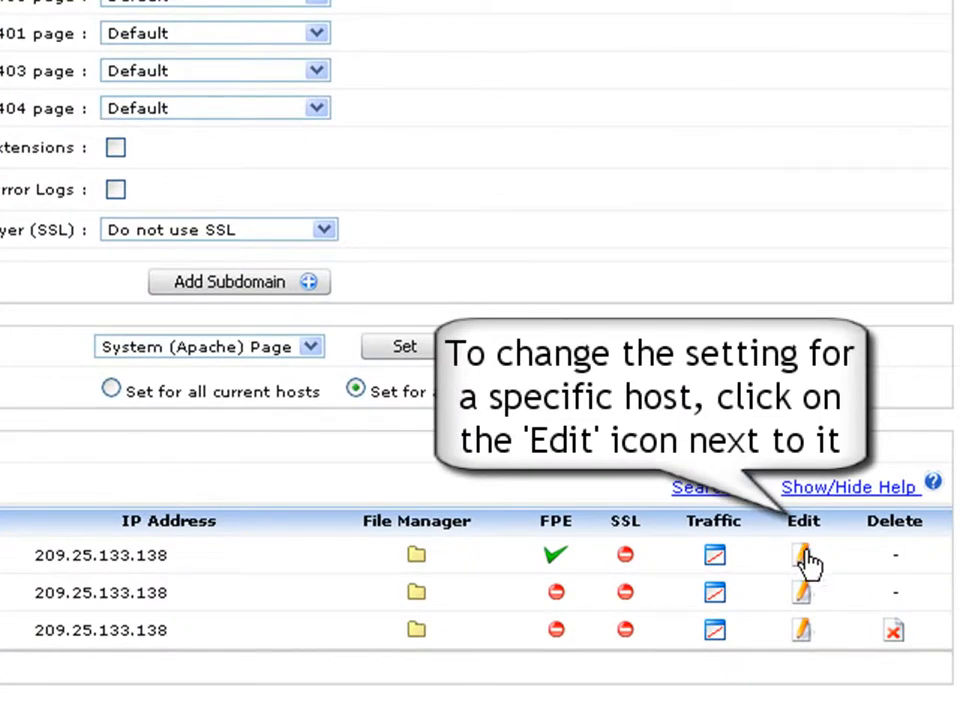
mouse_move(804, 556)
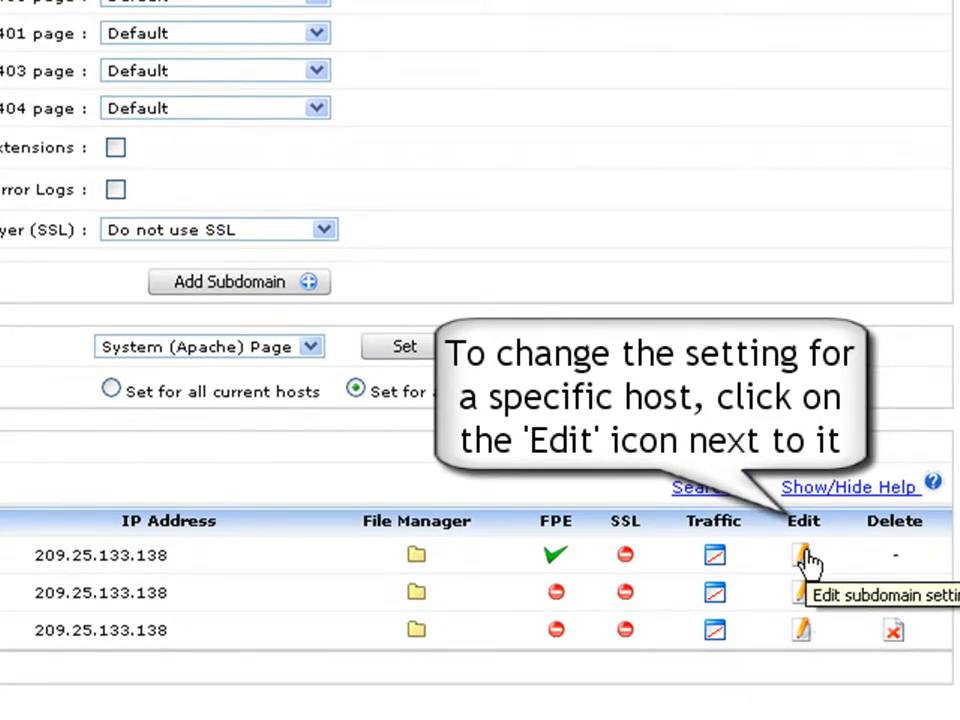
click(804, 552)
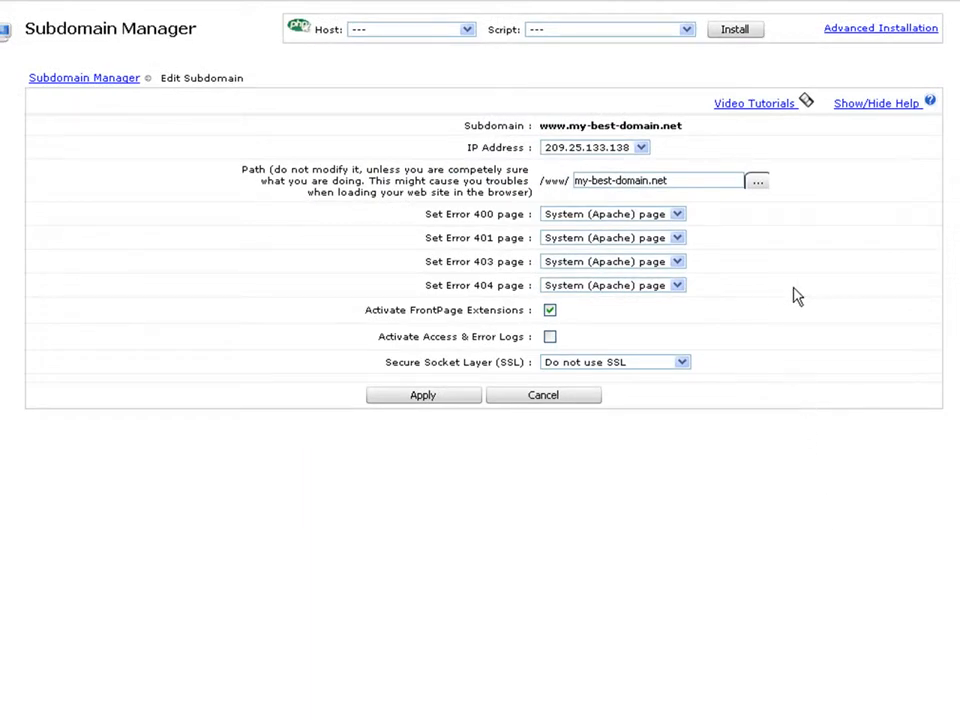
mouse_move(810, 224)
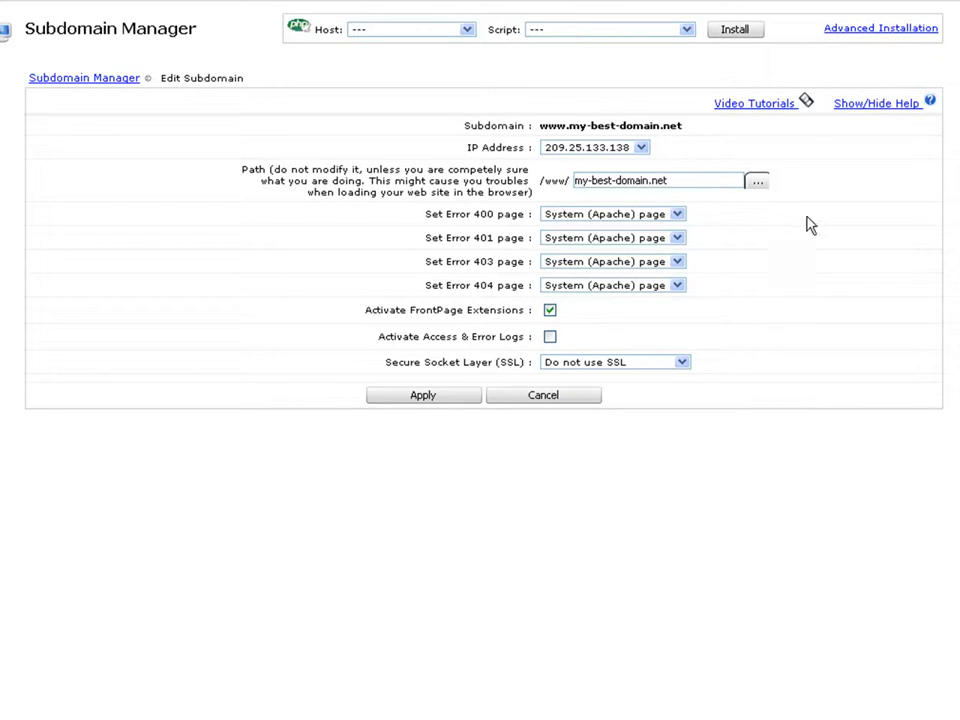
mouse_move(656, 150)
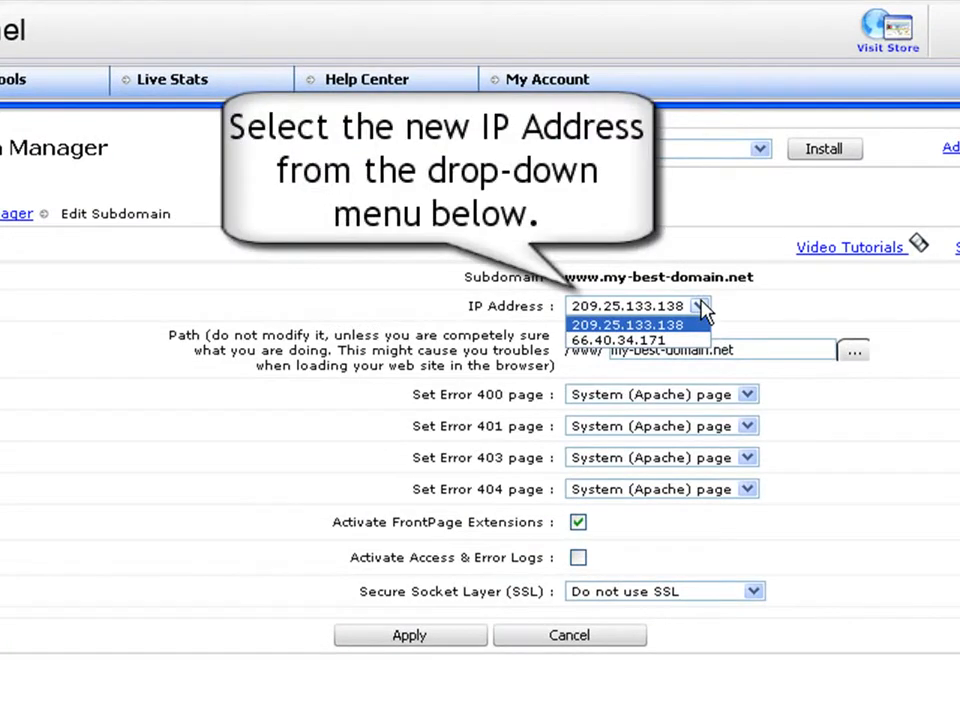
mouse_move(698, 312)
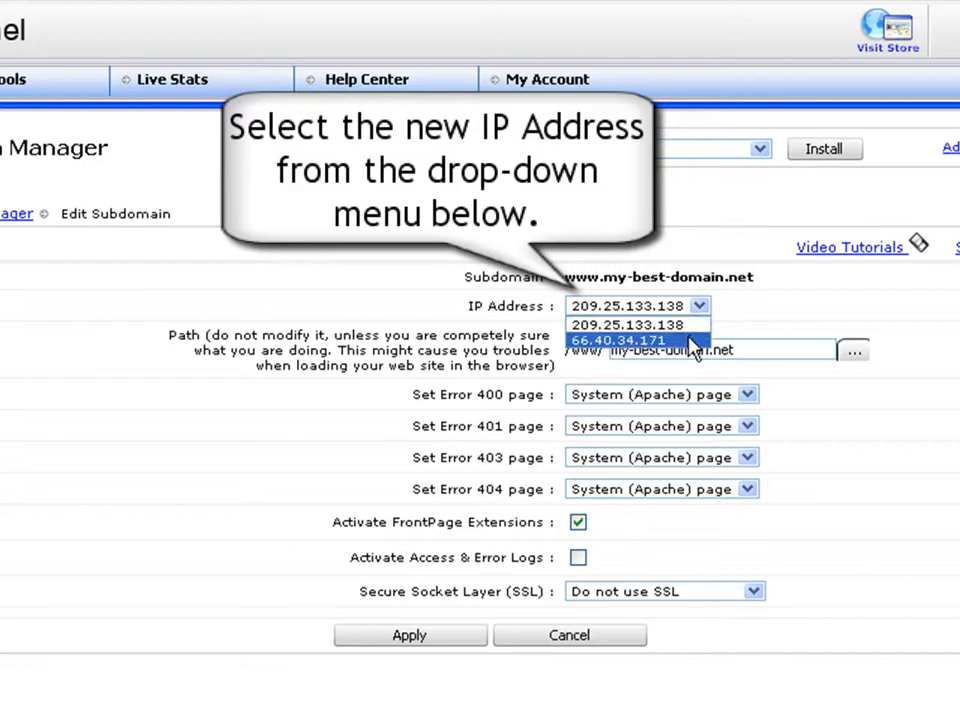
click(620, 340)
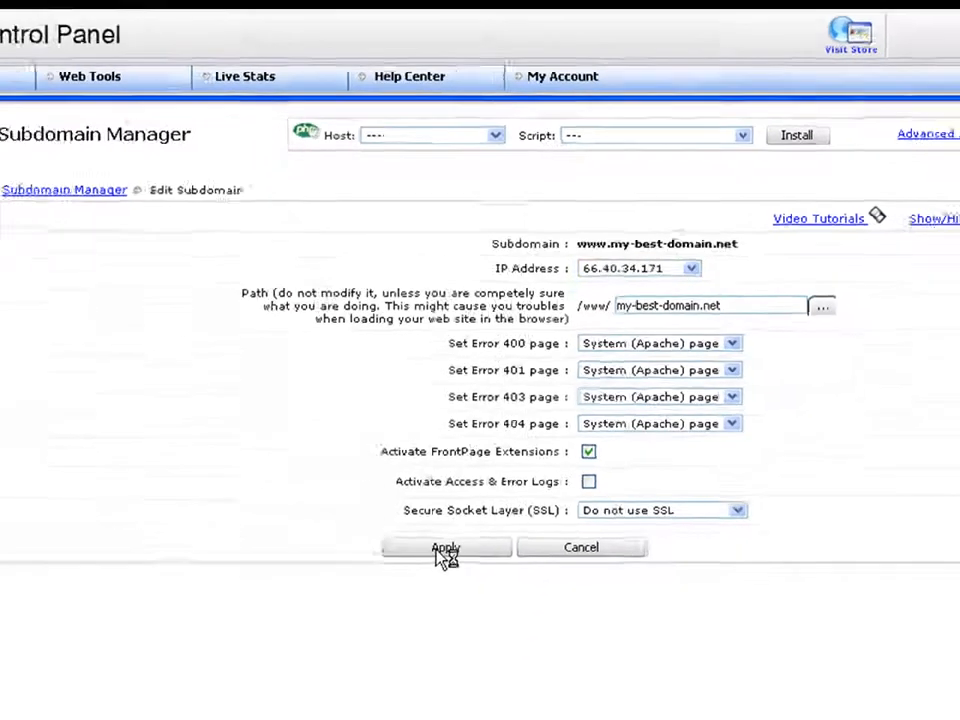
click(446, 548)
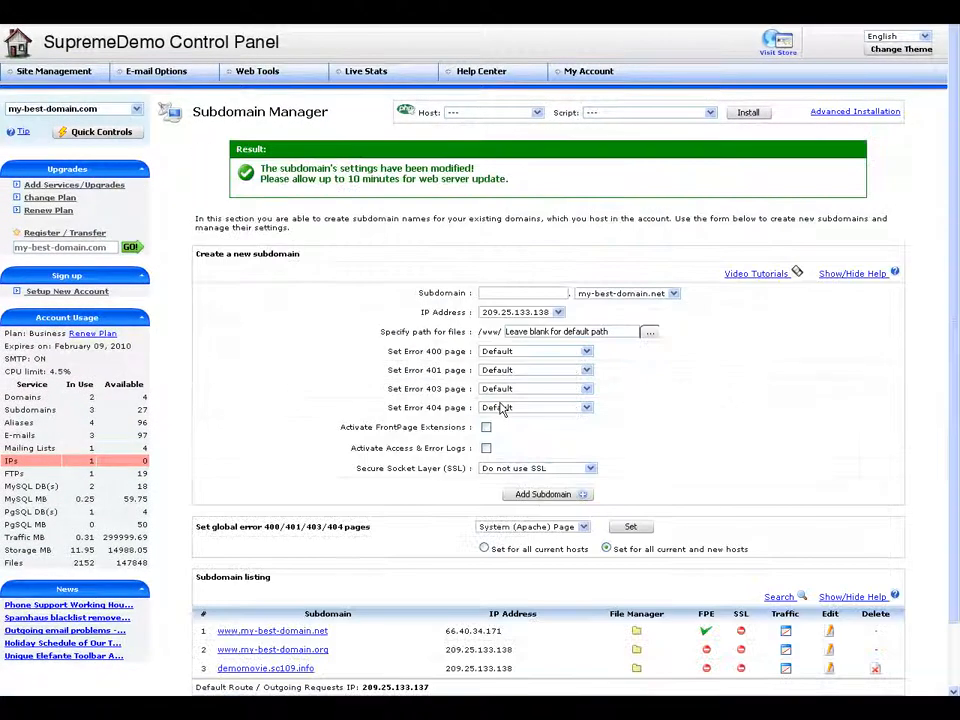